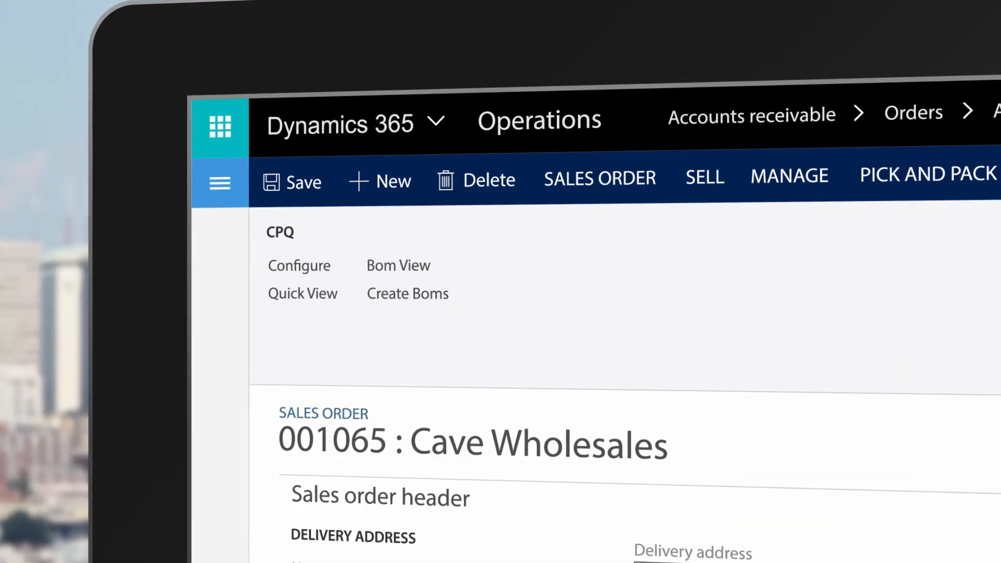
Launch the Experlogix door configurator from sales order 001065's CPQ Configure action
left_click(299, 266)
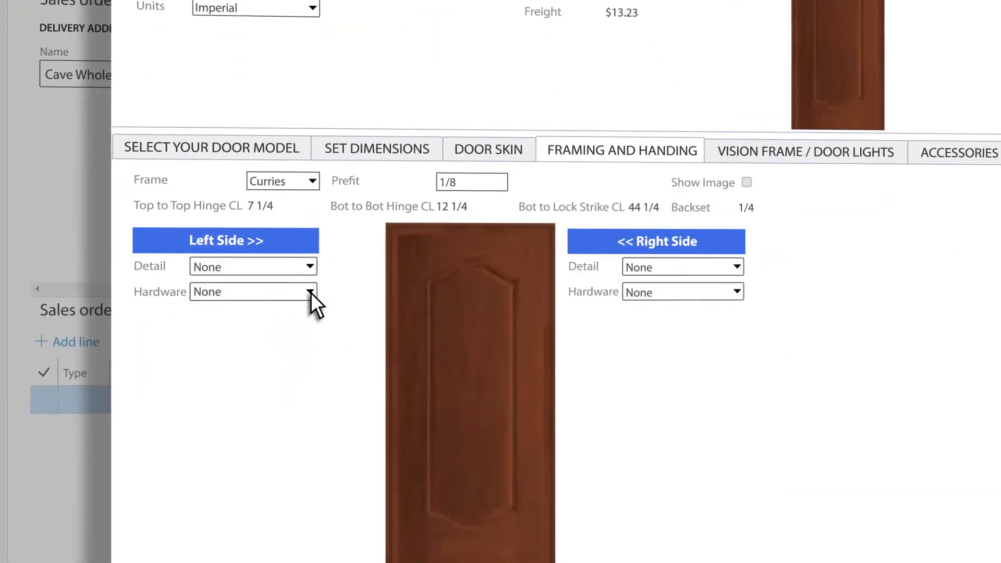
Set left hardware to Hinge, right to Lock, and choose the 10 x 10 metal vision frame
left_click(312, 292)
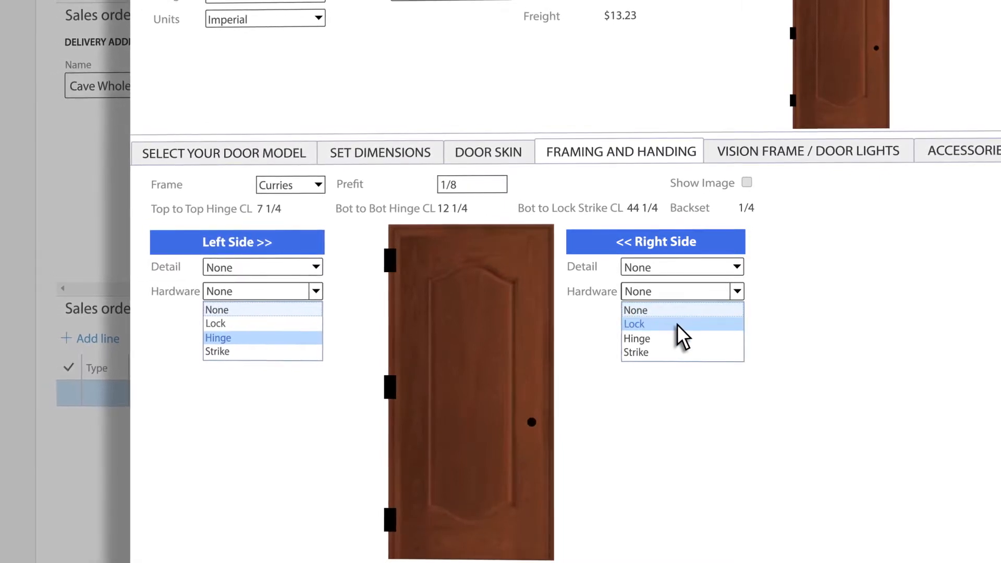
left_click(807, 151)
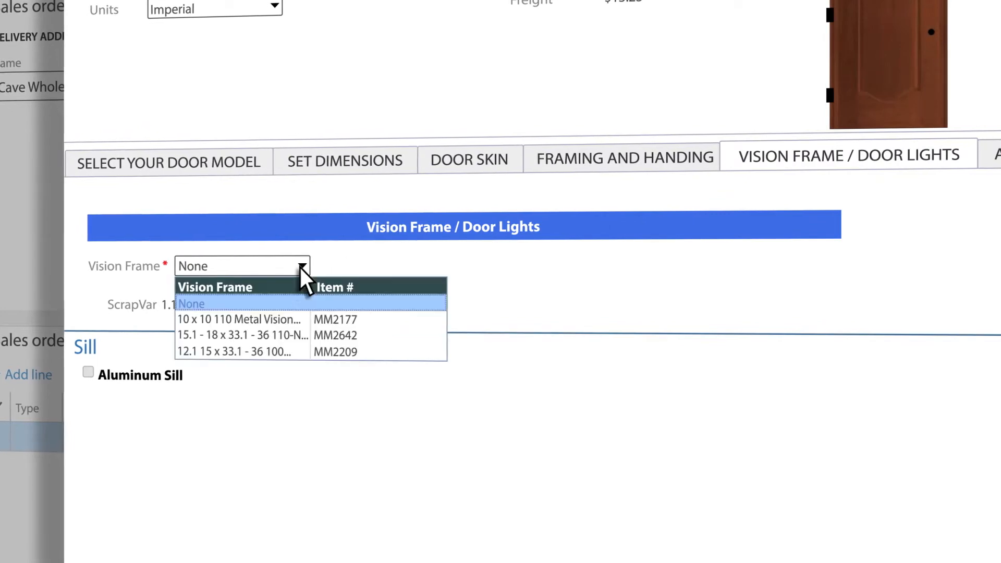
left_click(241, 334)
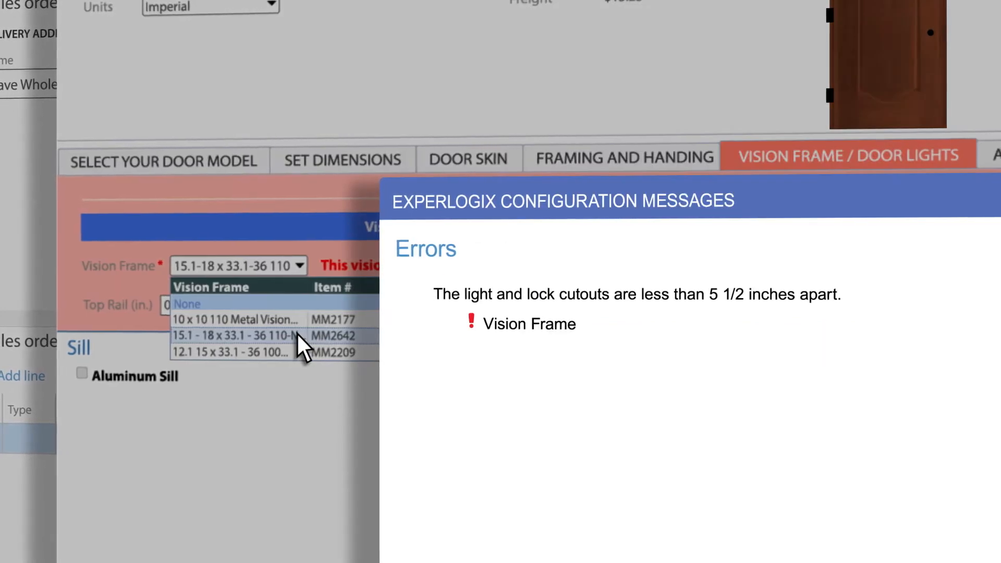
left_click(236, 319)
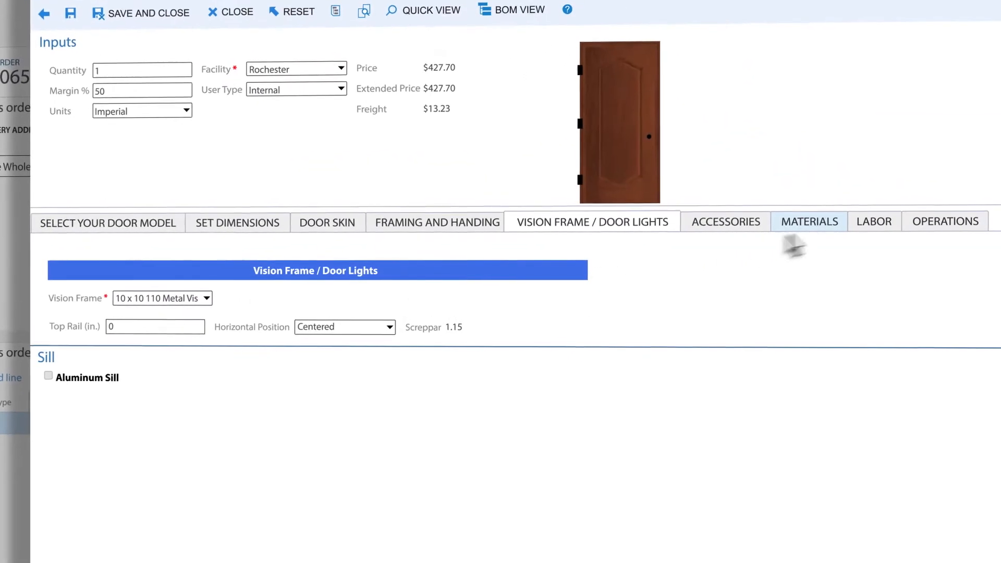
Review the door's Materials list, then show its Operations routing work centres
left_click(808, 220)
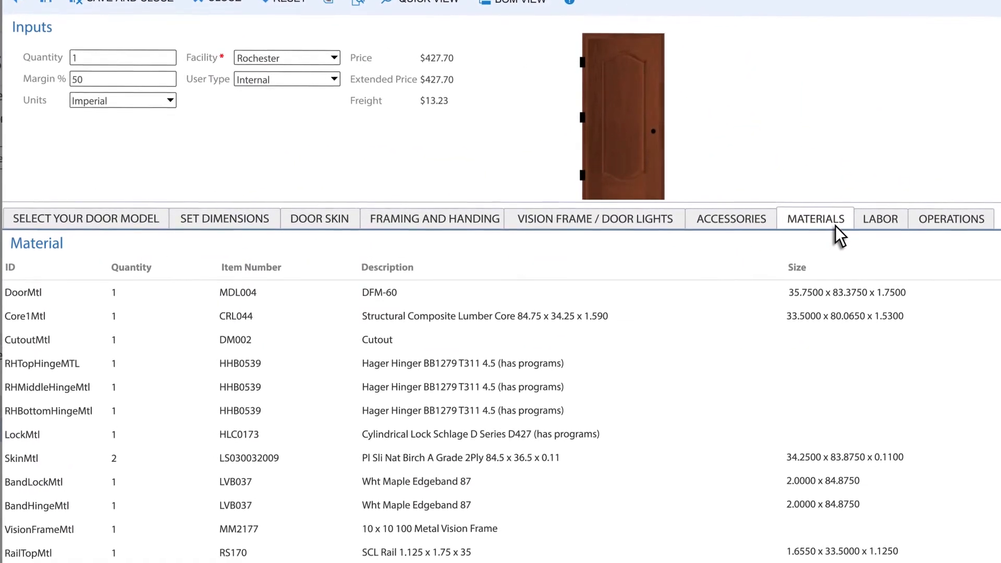
scroll("down", 3)
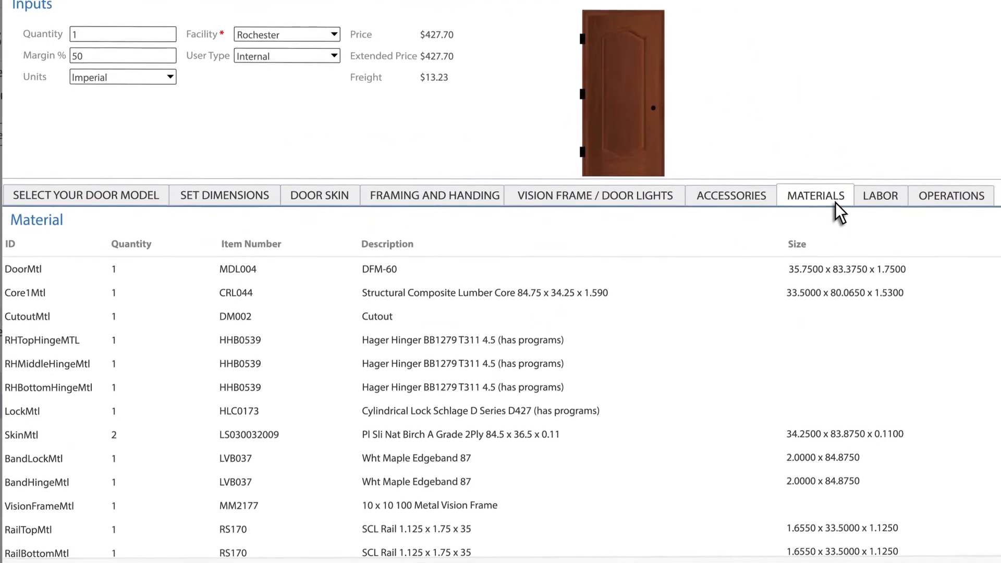
left_click(951, 195)
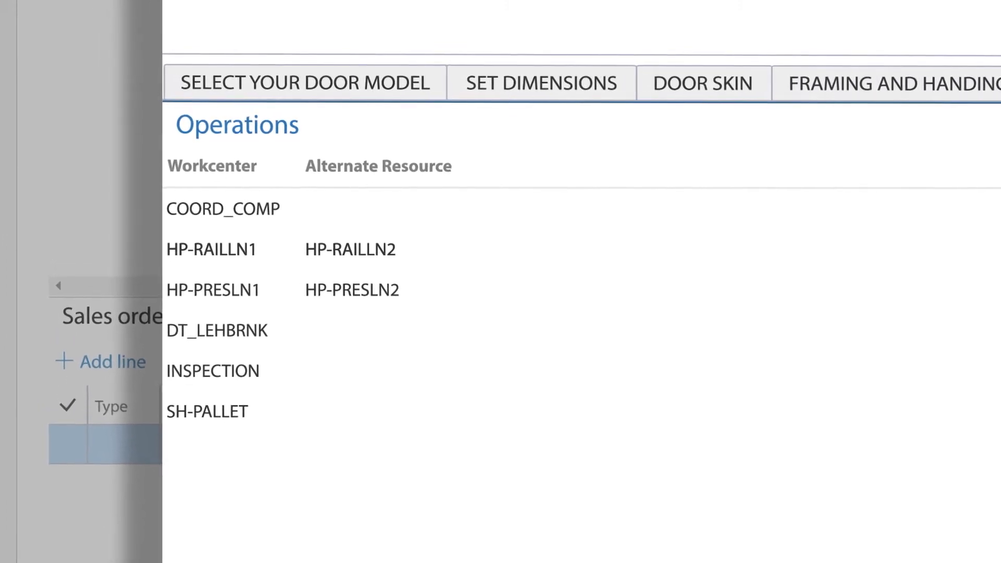
Set the door Width to 36 in Set Dimensions so routing uses RAILLN2 and PRESLN2
left_click(542, 81)
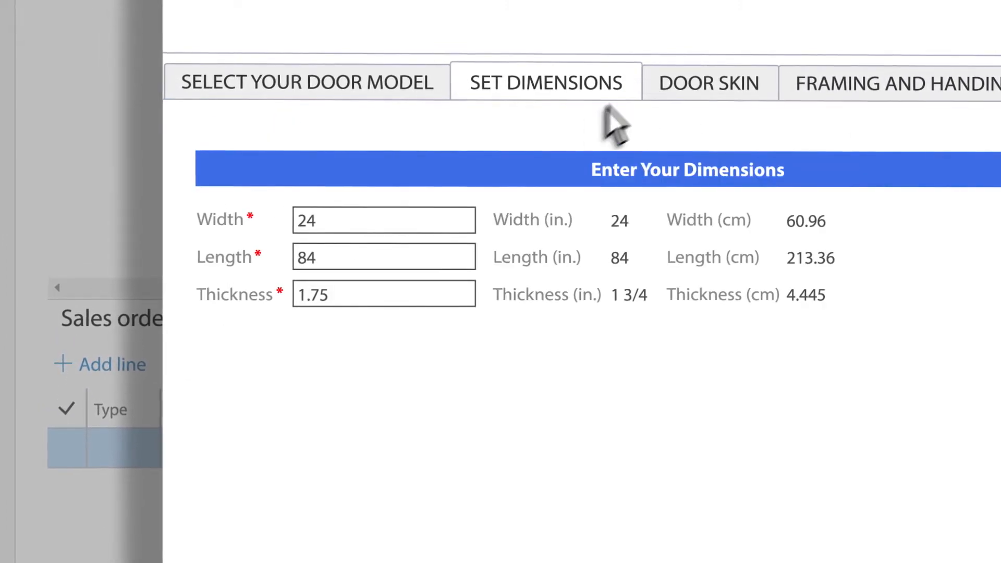
type("36")
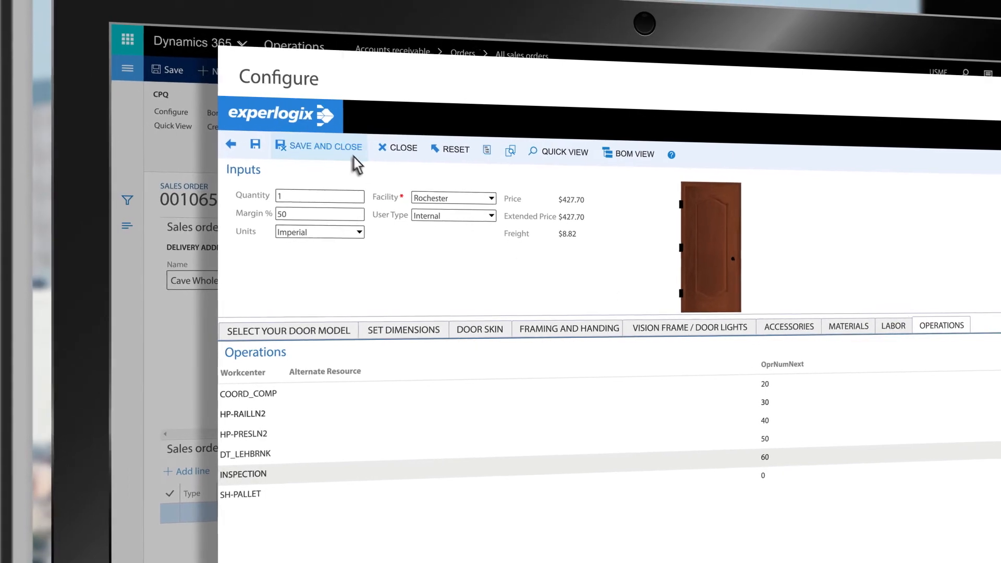
Save and close the door configuration, returning to sales order 001065
left_click(319, 146)
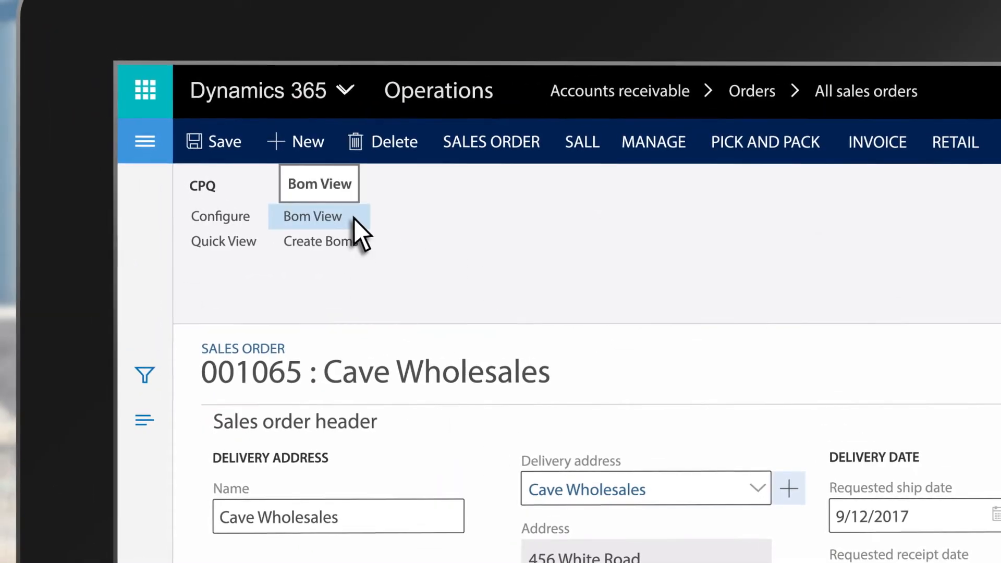
View the configured door's BOM tree via Bom View and close it
left_click(311, 216)
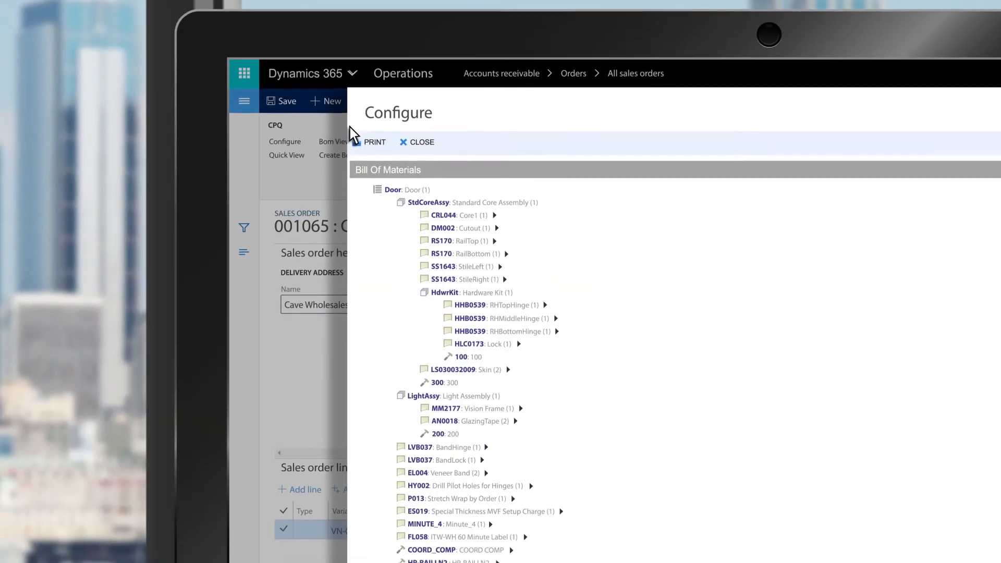
left_click(459, 214)
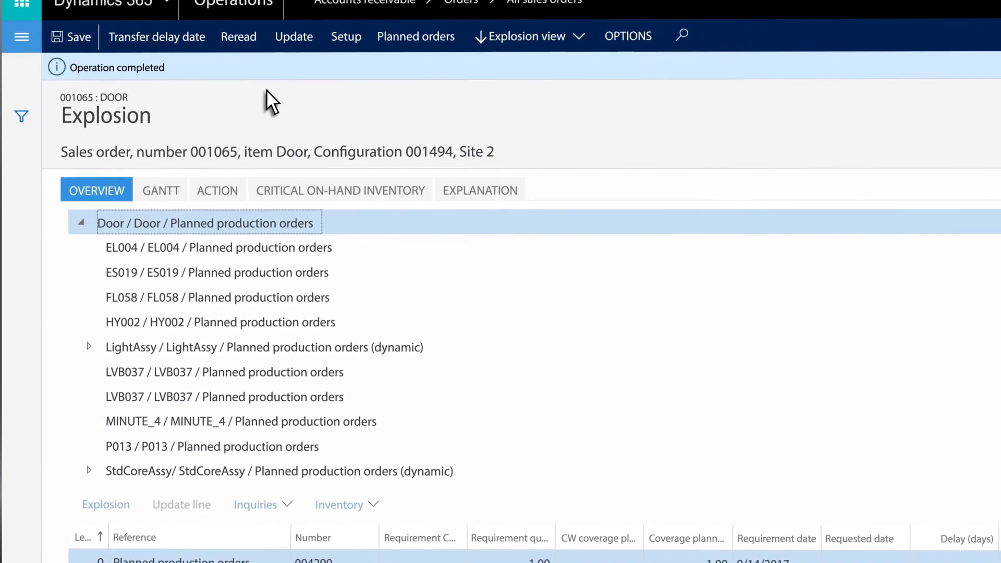
Show the Critical On-Hand Inventory list of door component shortages at site 2
scroll("down", 3)
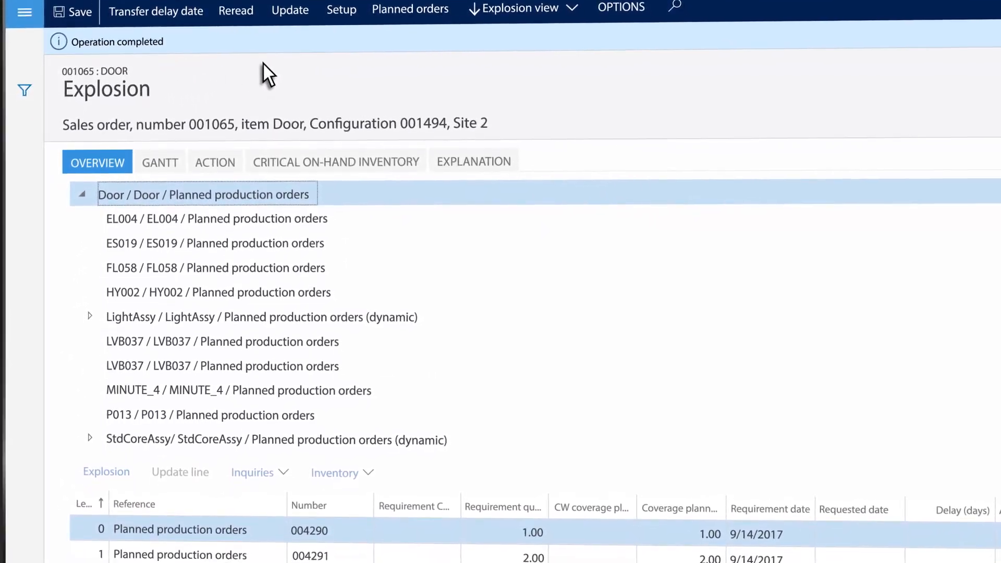
scroll("down", 3)
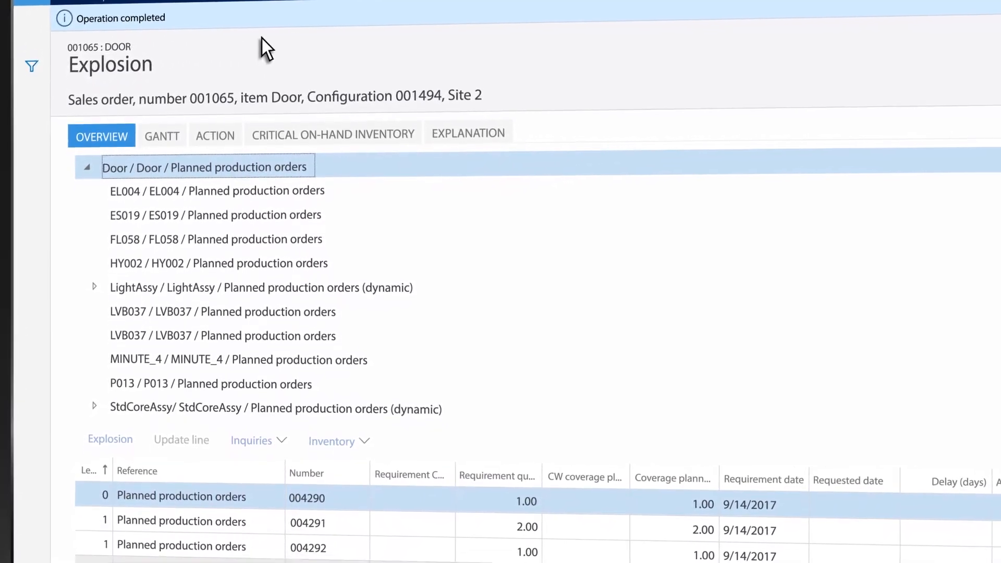
left_click(332, 134)
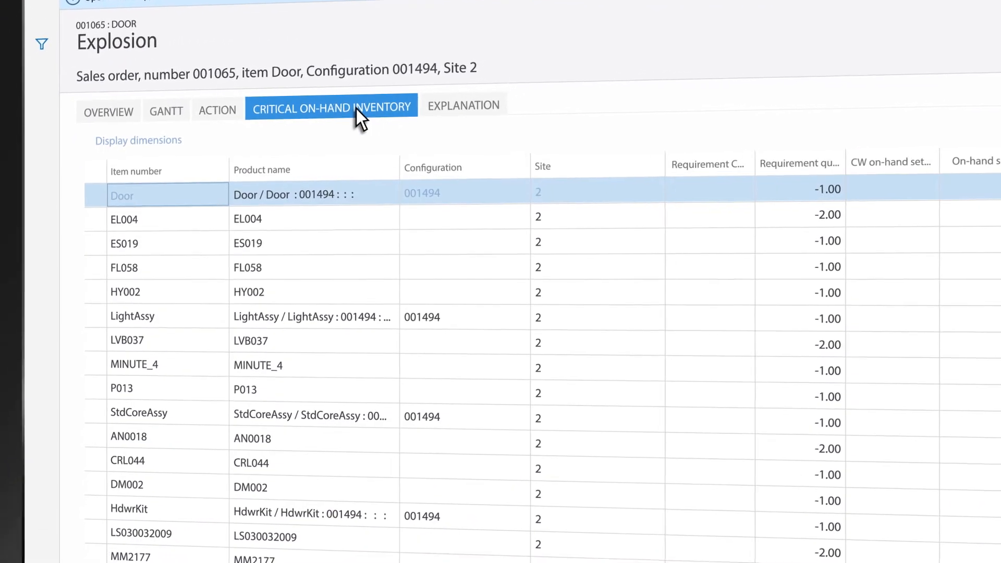